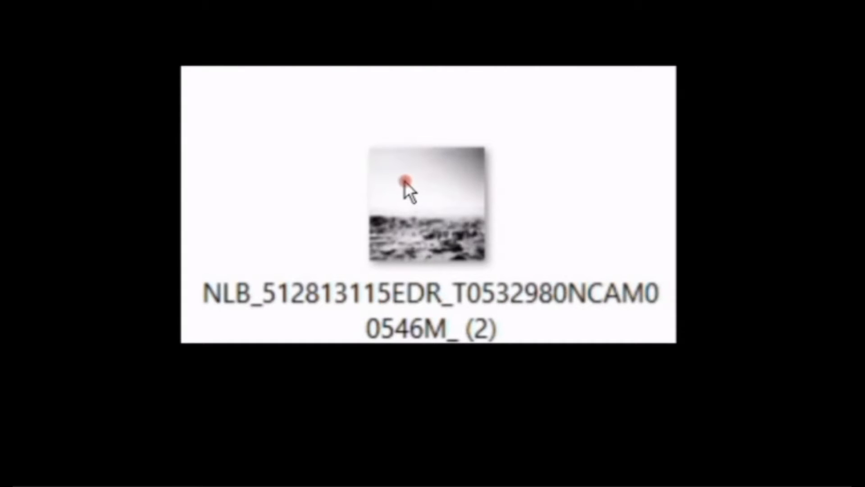
mouse_move(560, 196)
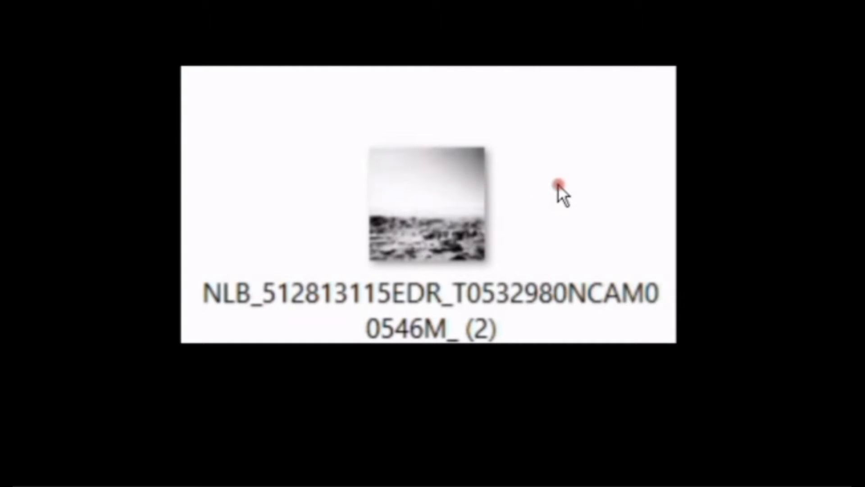
mouse_move(572, 270)
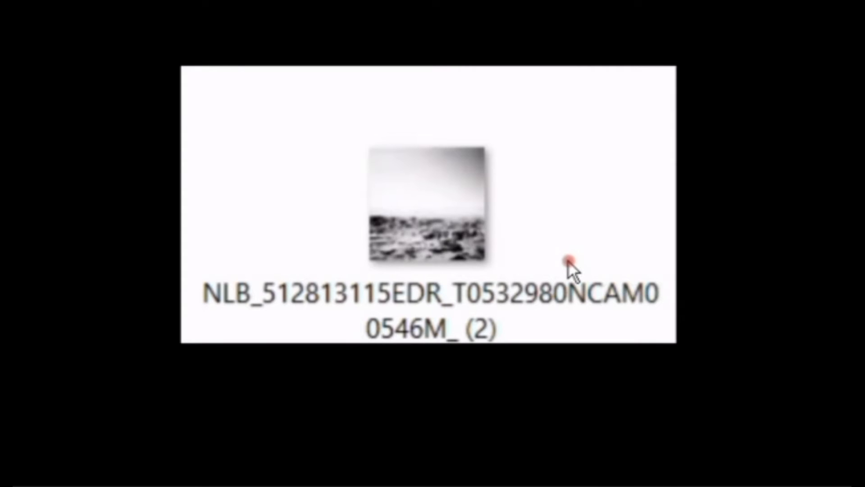
mouse_move(309, 226)
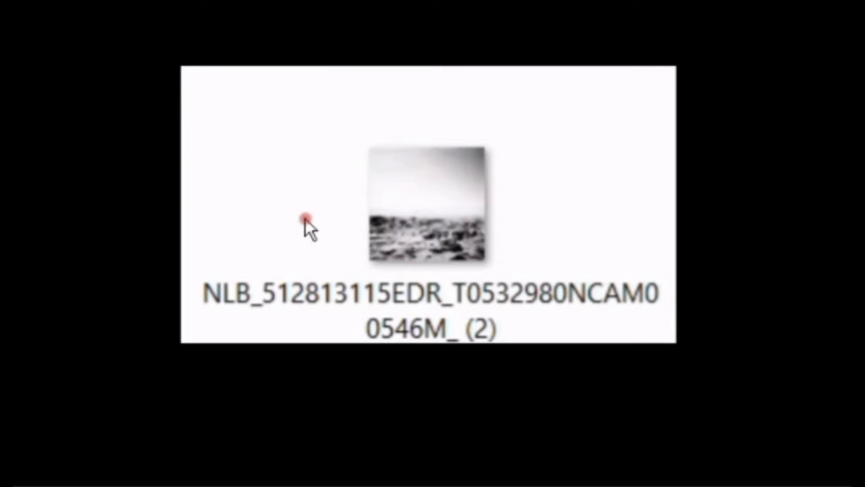
mouse_move(389, 134)
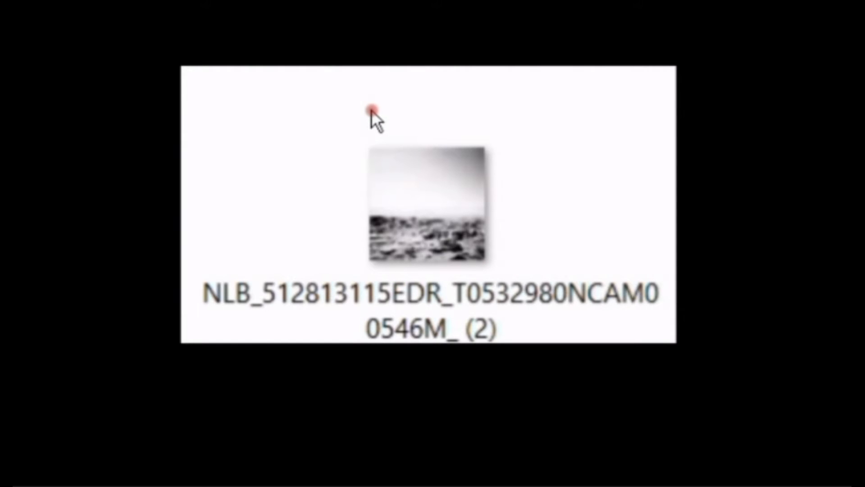
mouse_move(393, 174)
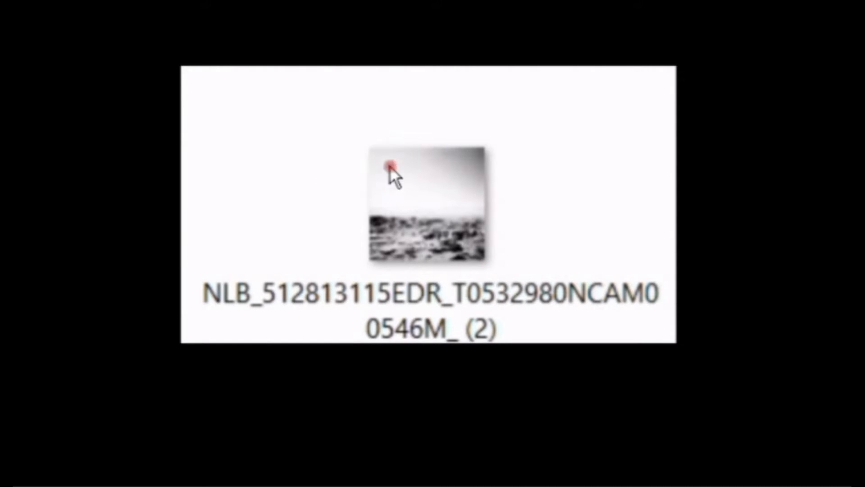
mouse_move(579, 216)
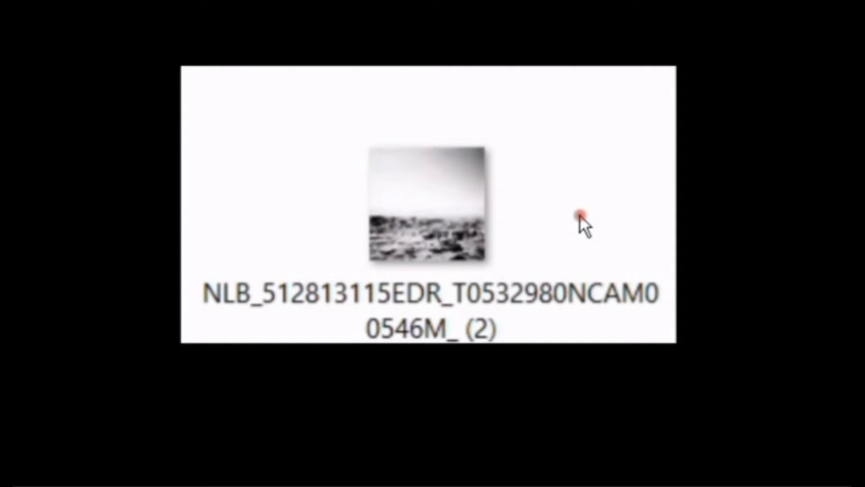